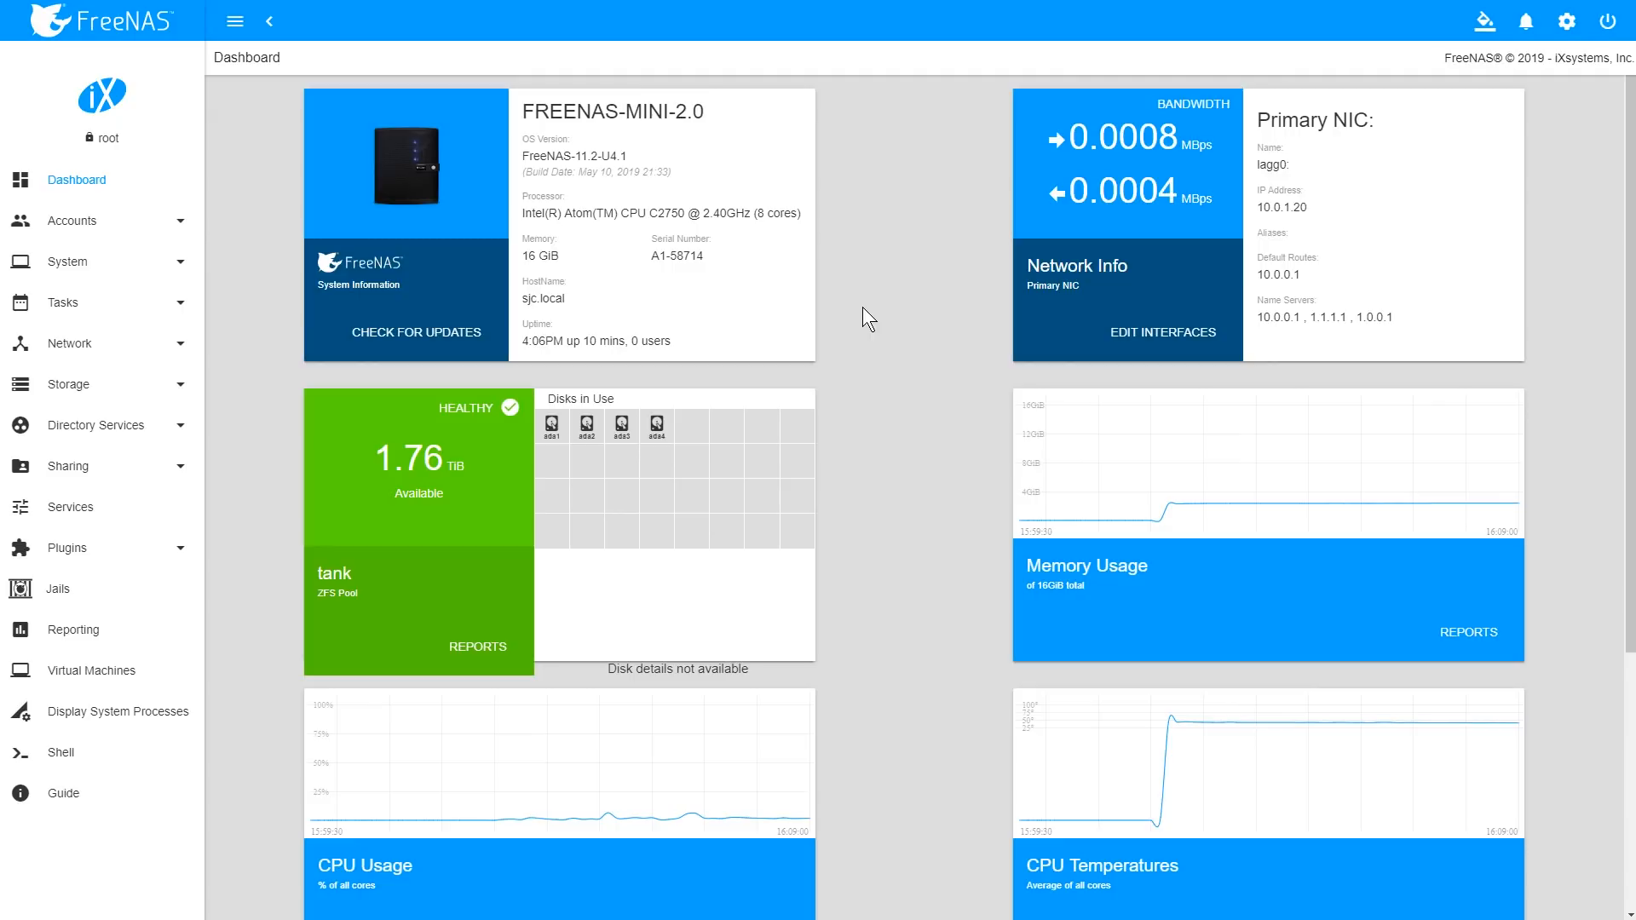
mouse_move(268, 473)
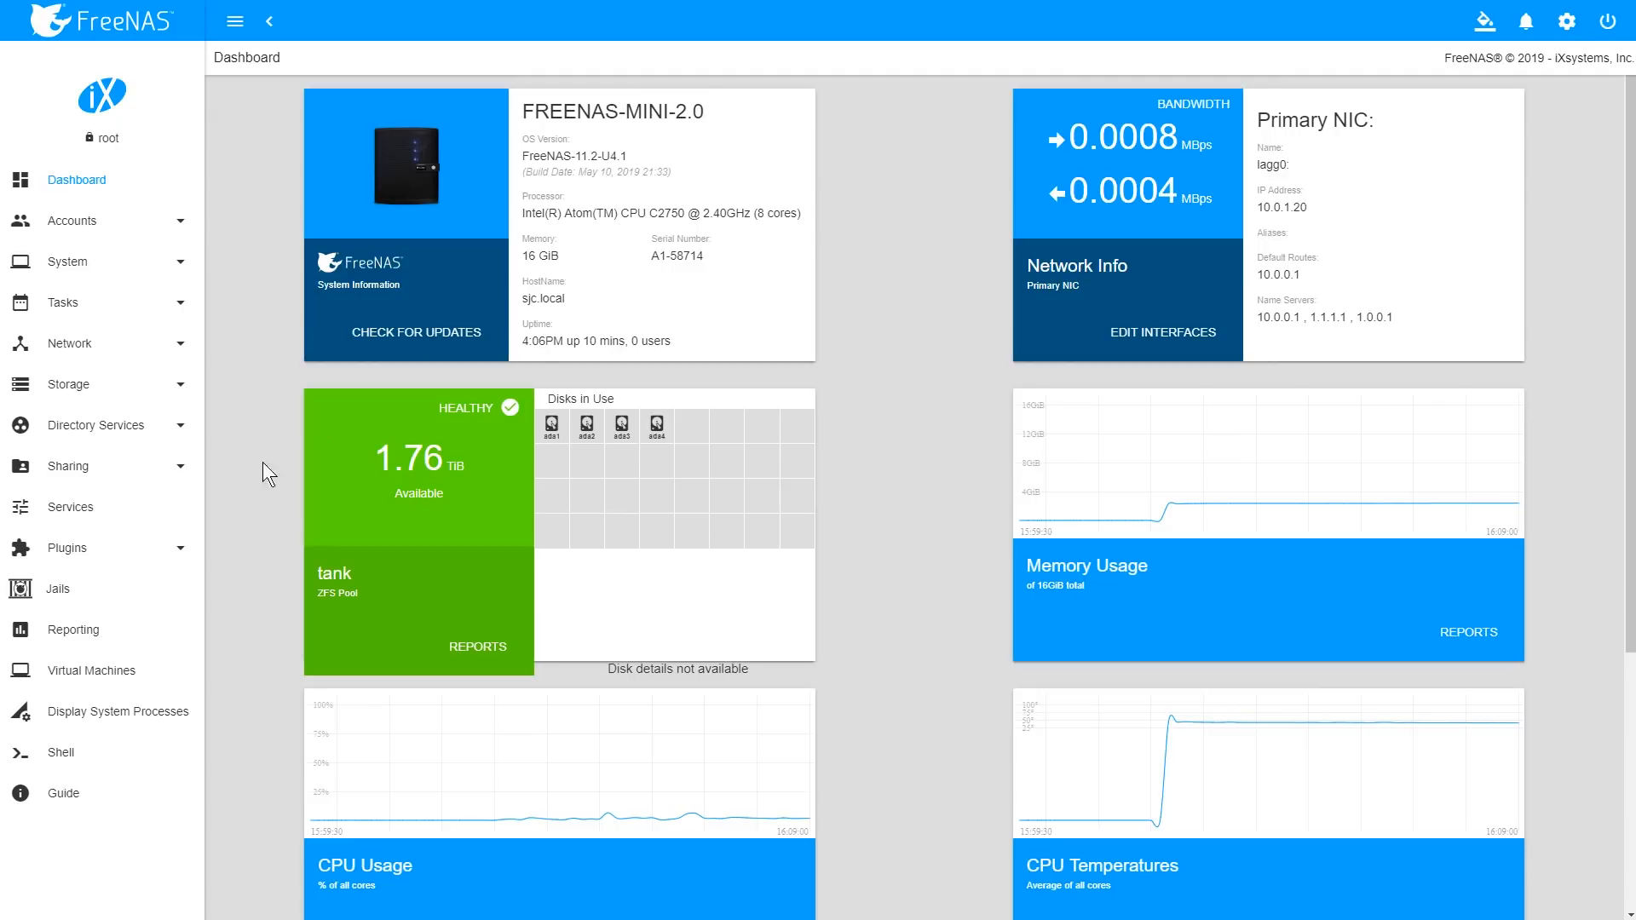
- Expand Plugins in the navigation and show the Available plugins list
left_click(67, 547)
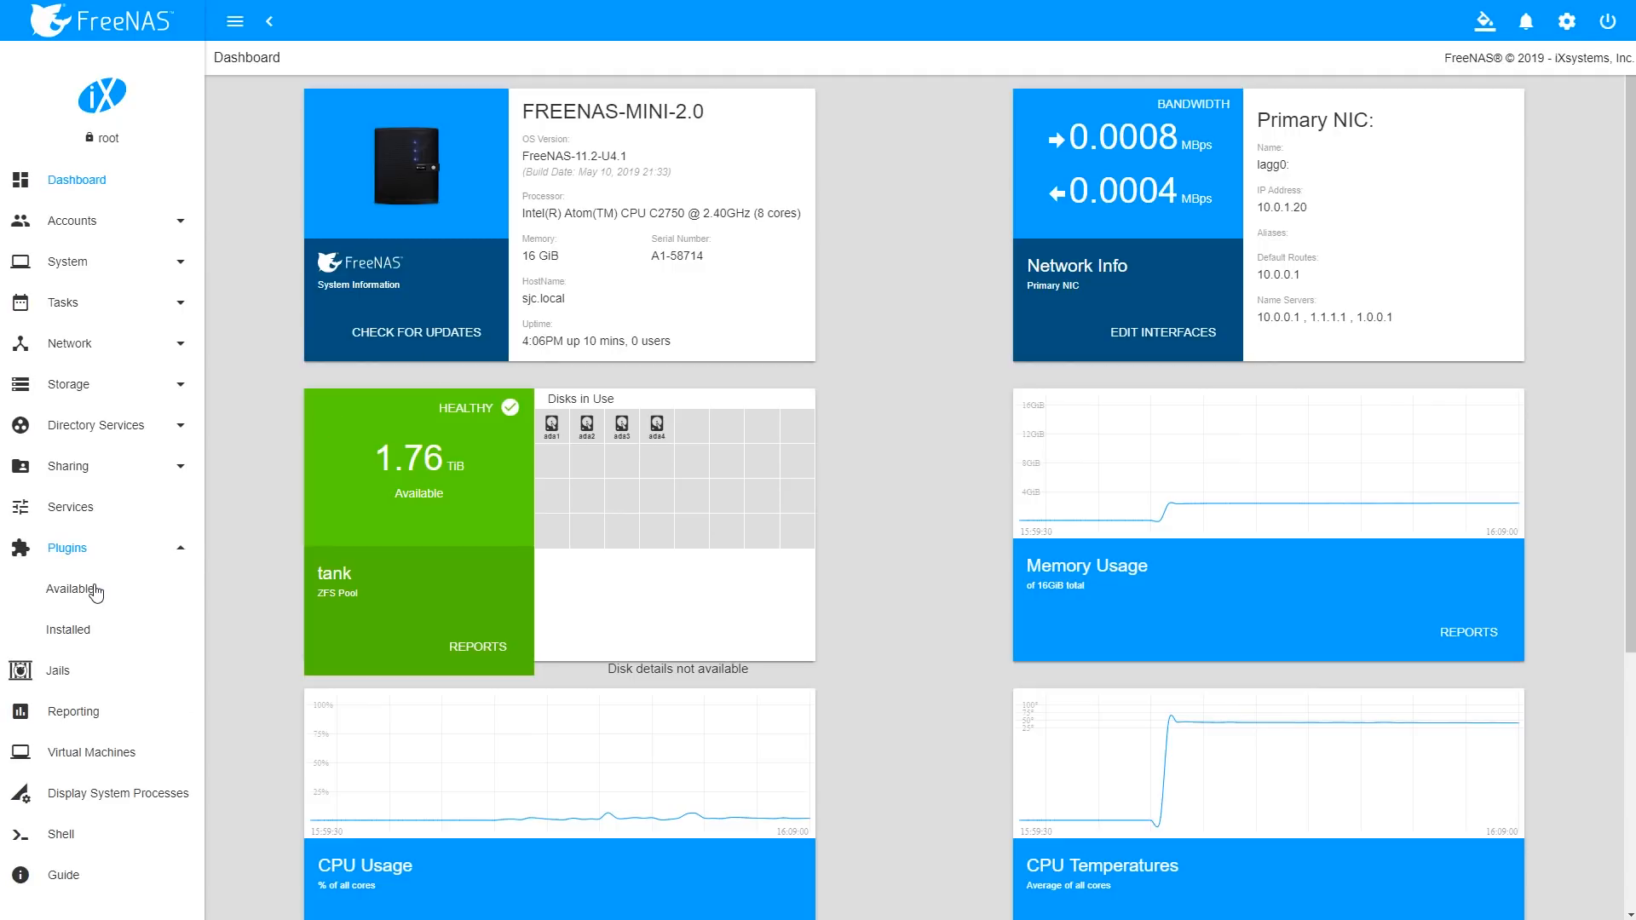
left_click(71, 589)
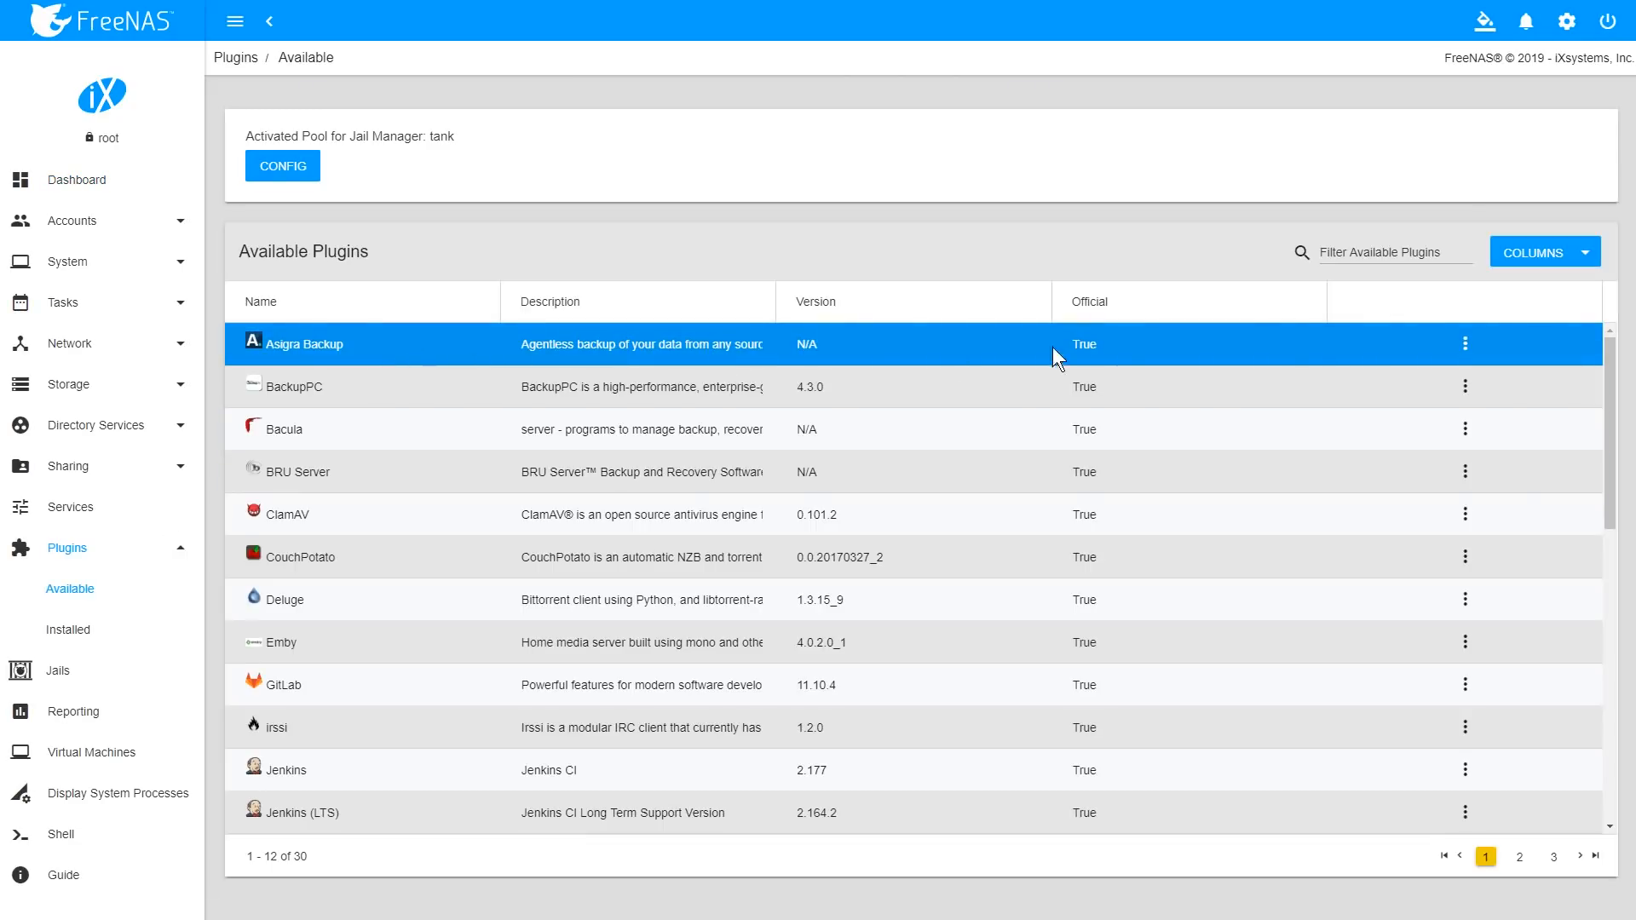
- Install Asigra Backup with default DHCP settings and dismiss the success notes
left_click(1464, 343)
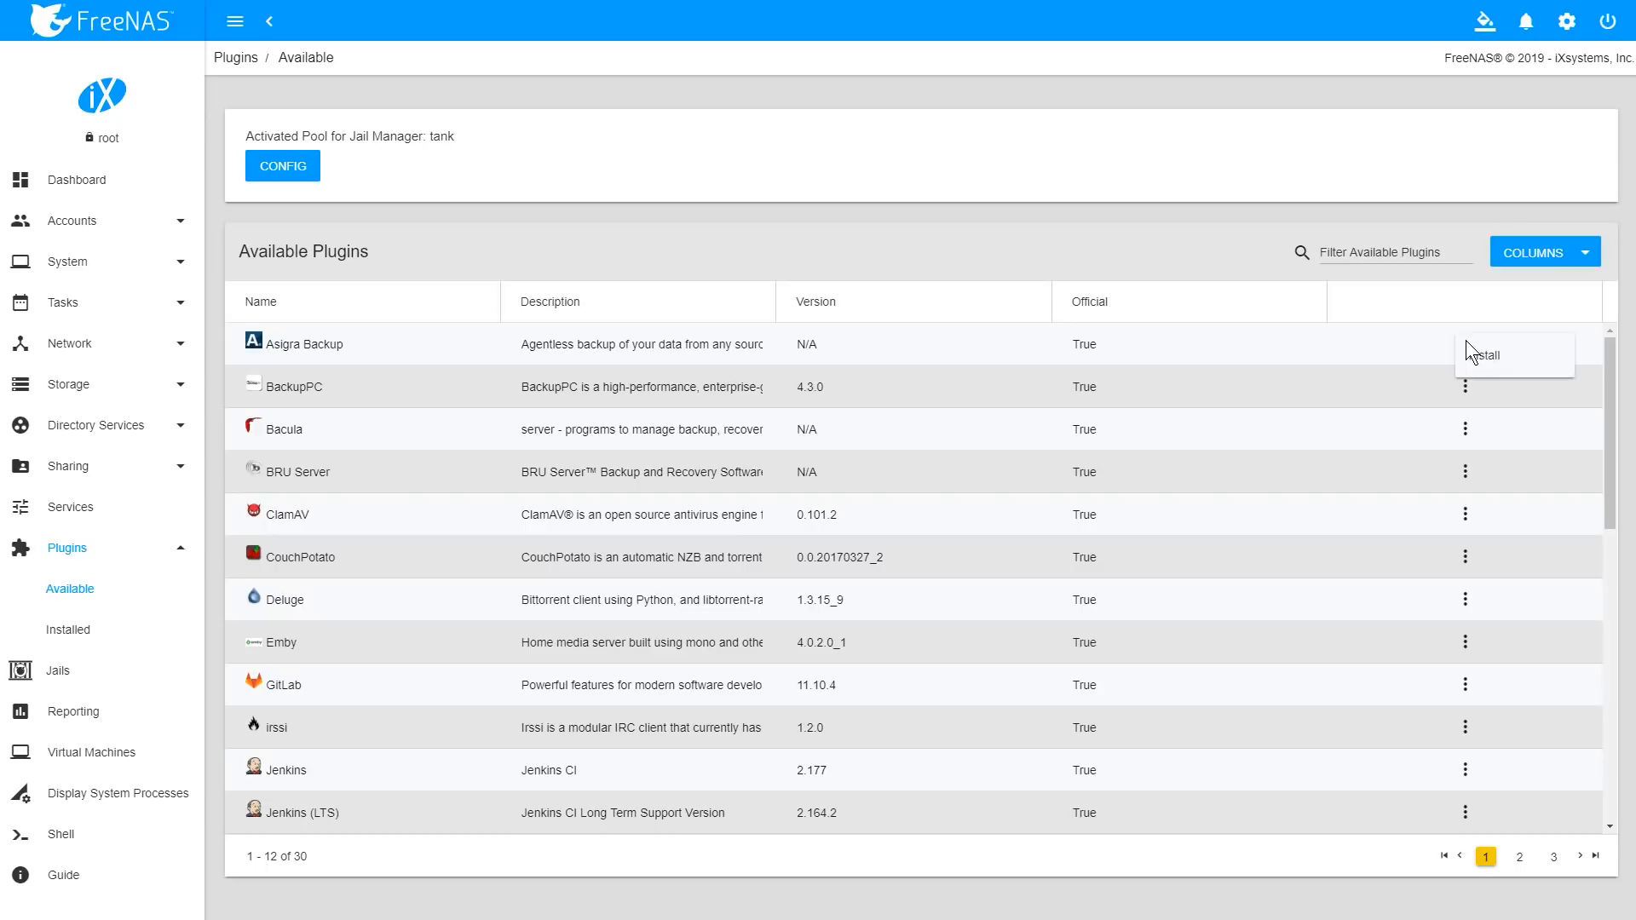
left_click(1486, 353)
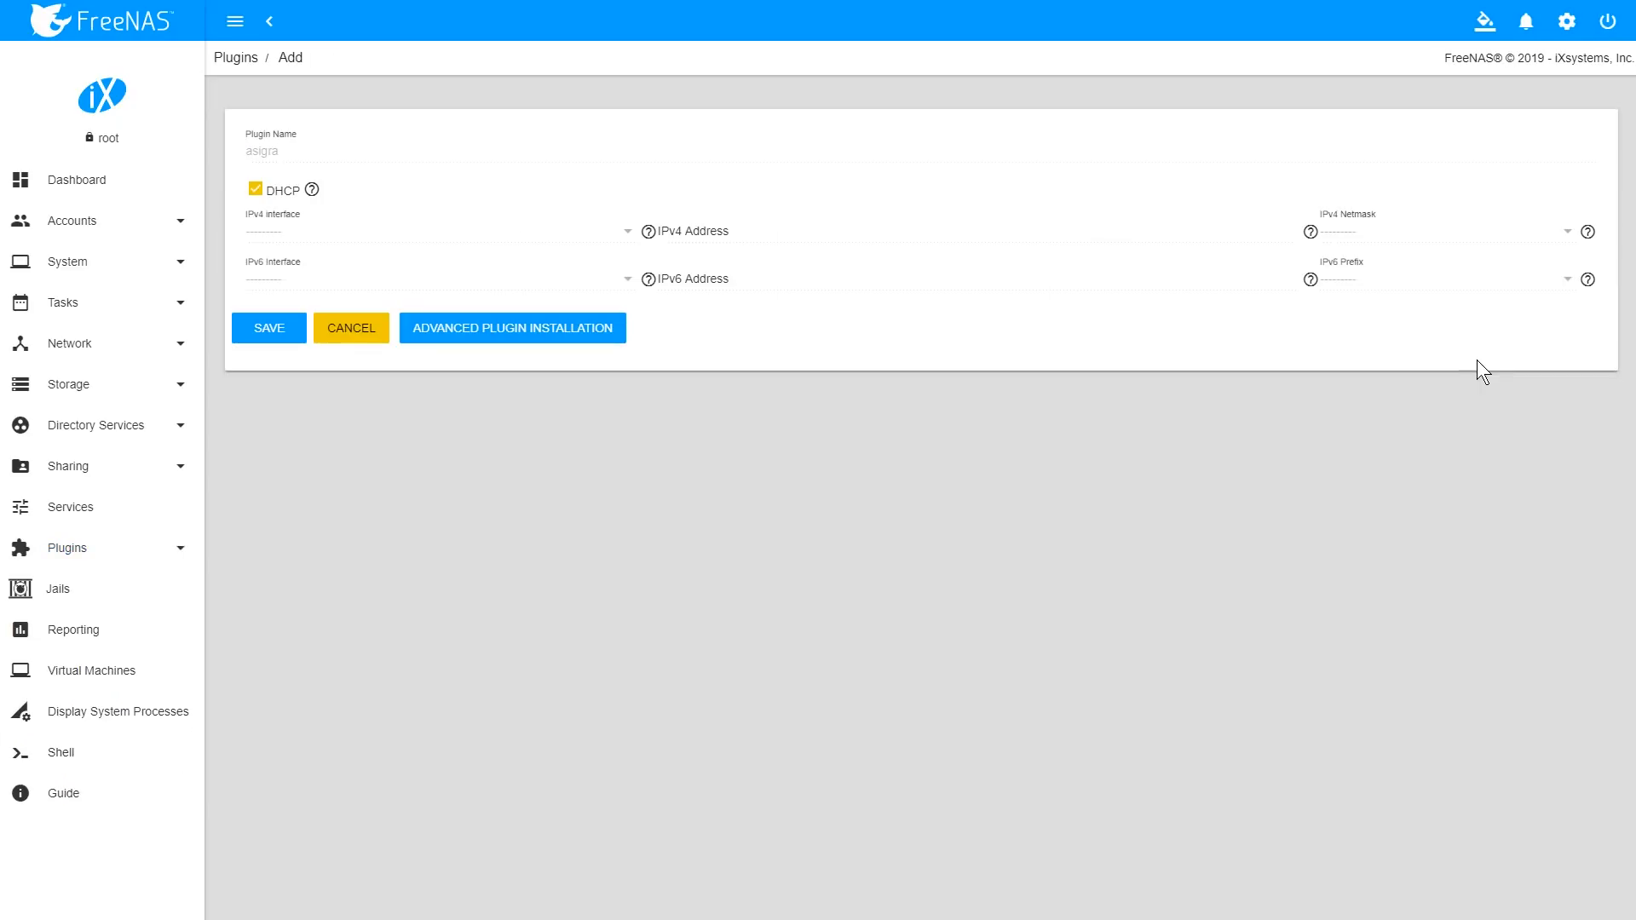
mouse_move(501, 331)
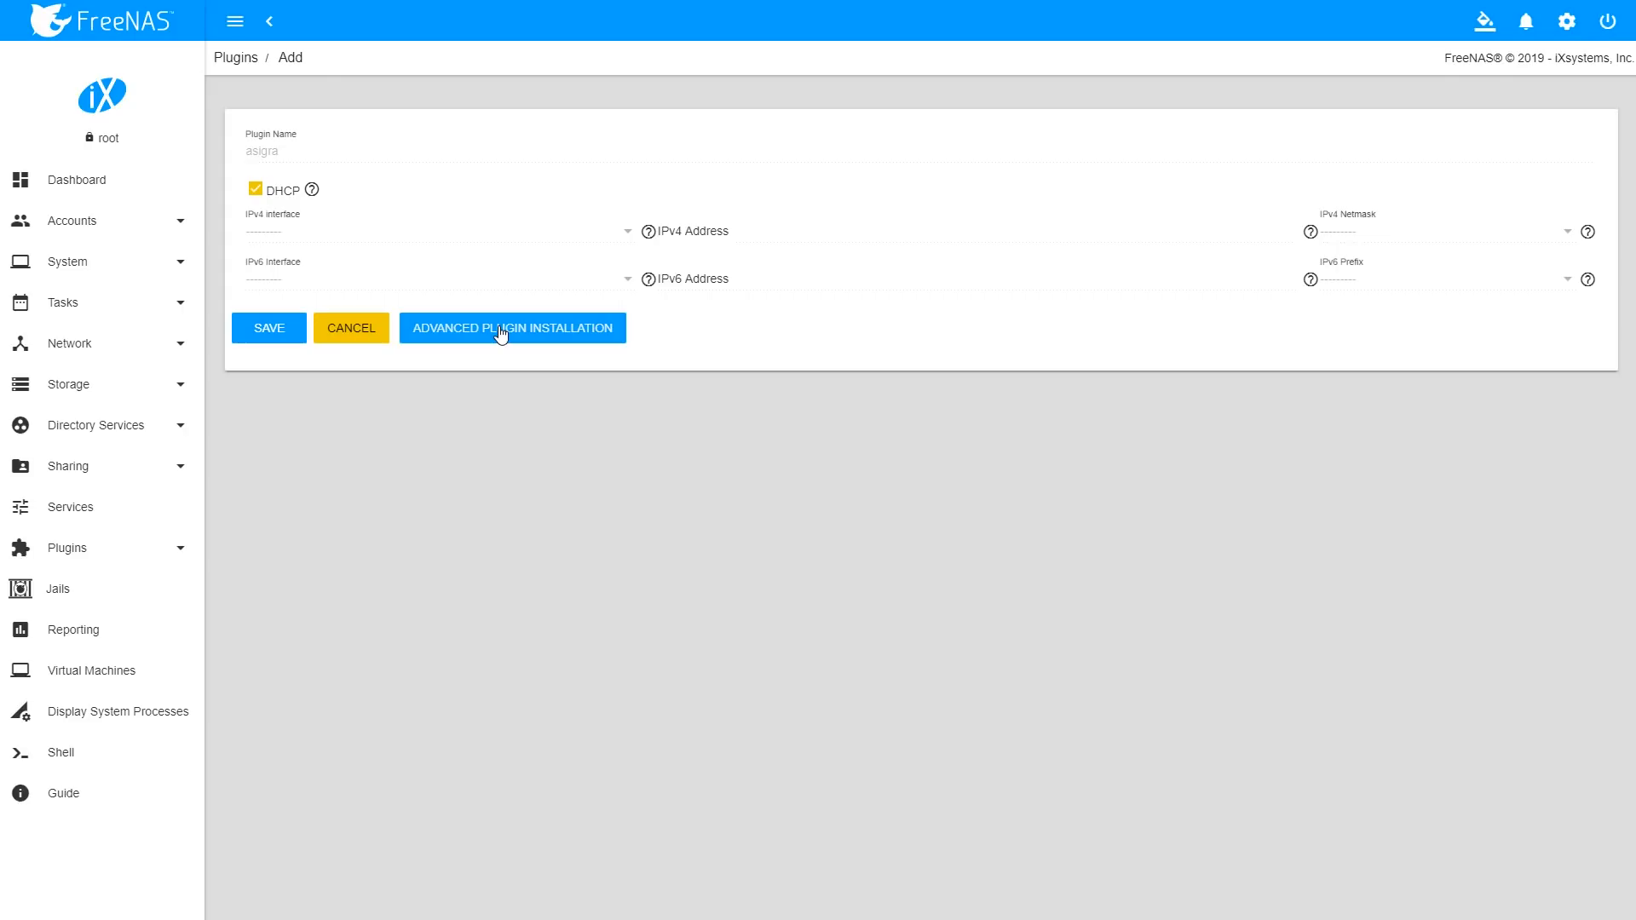
mouse_move(269, 327)
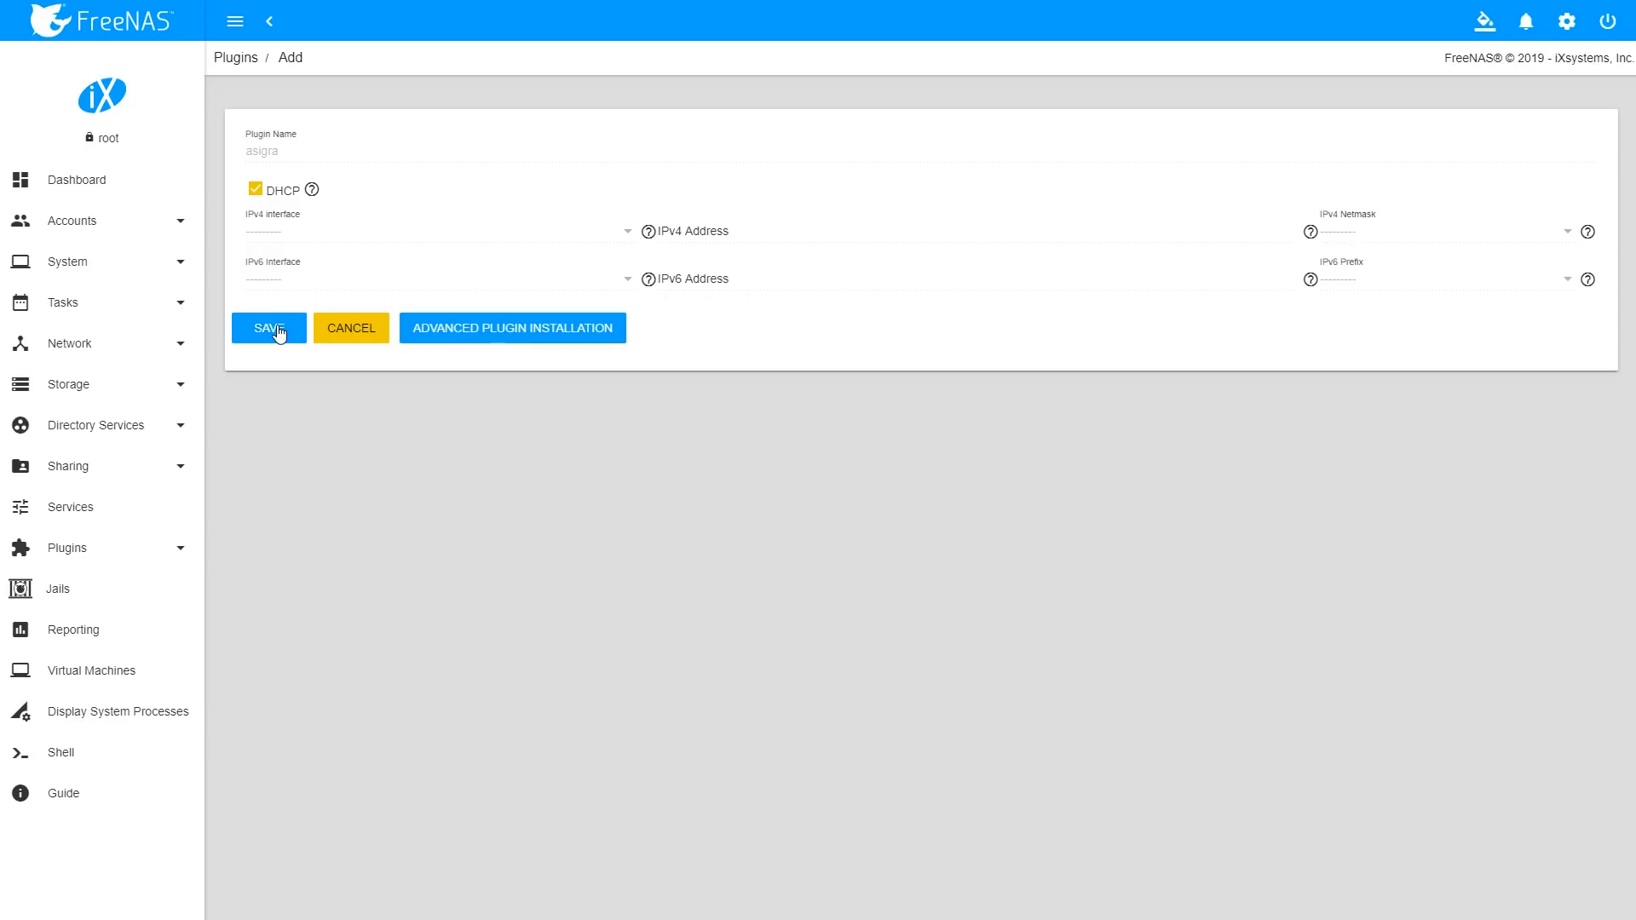
left_click(268, 327)
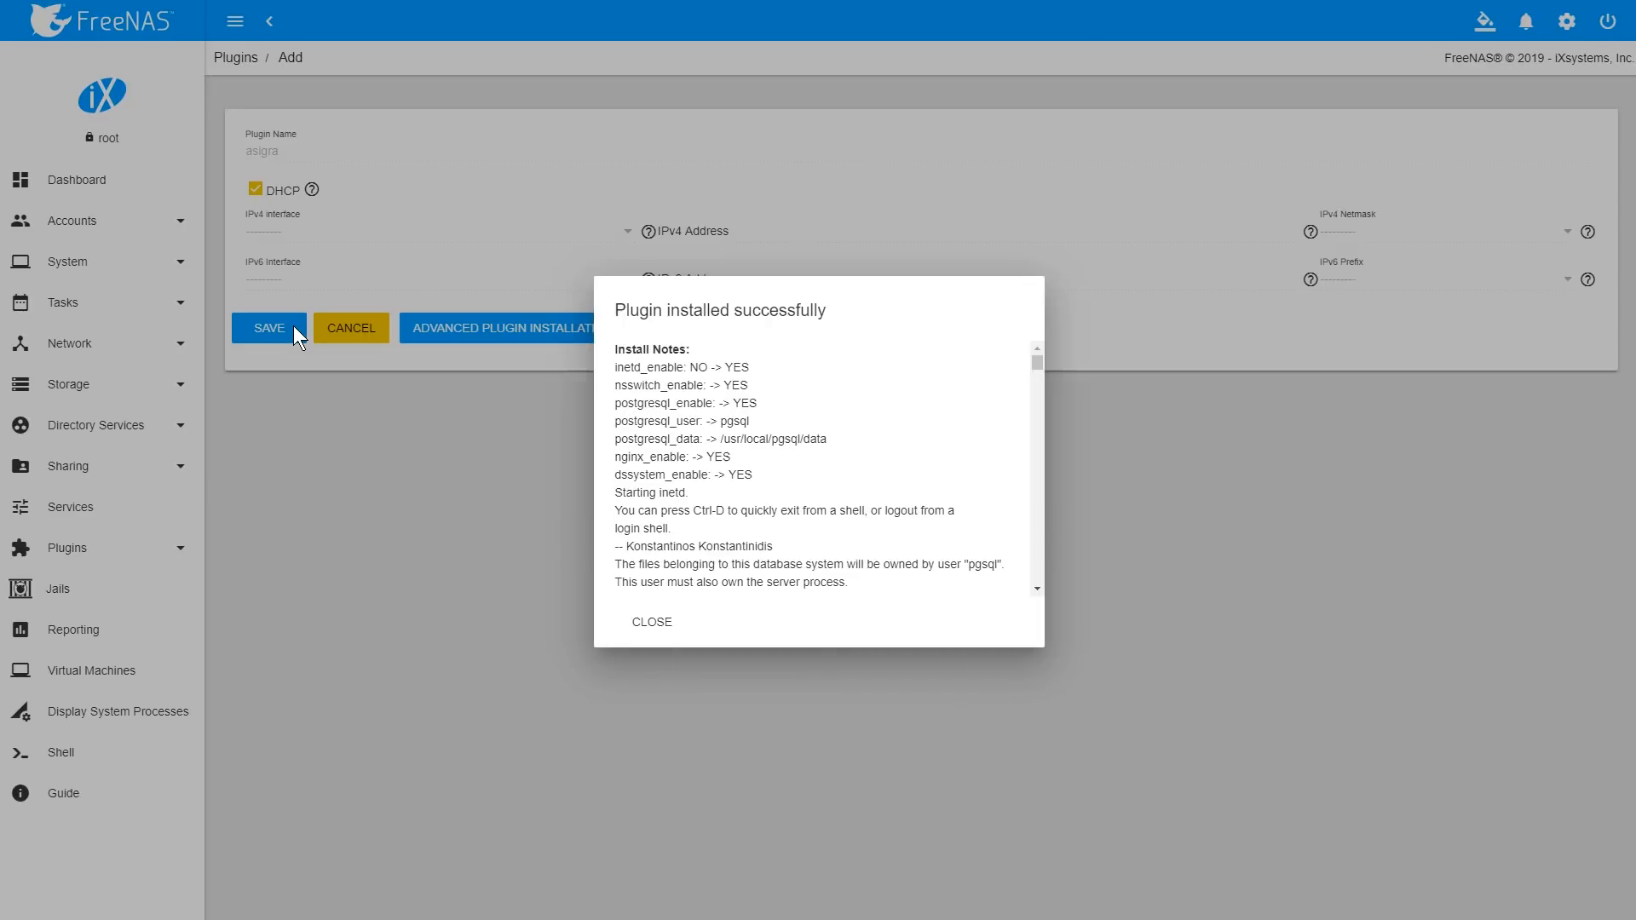
left_click(651, 622)
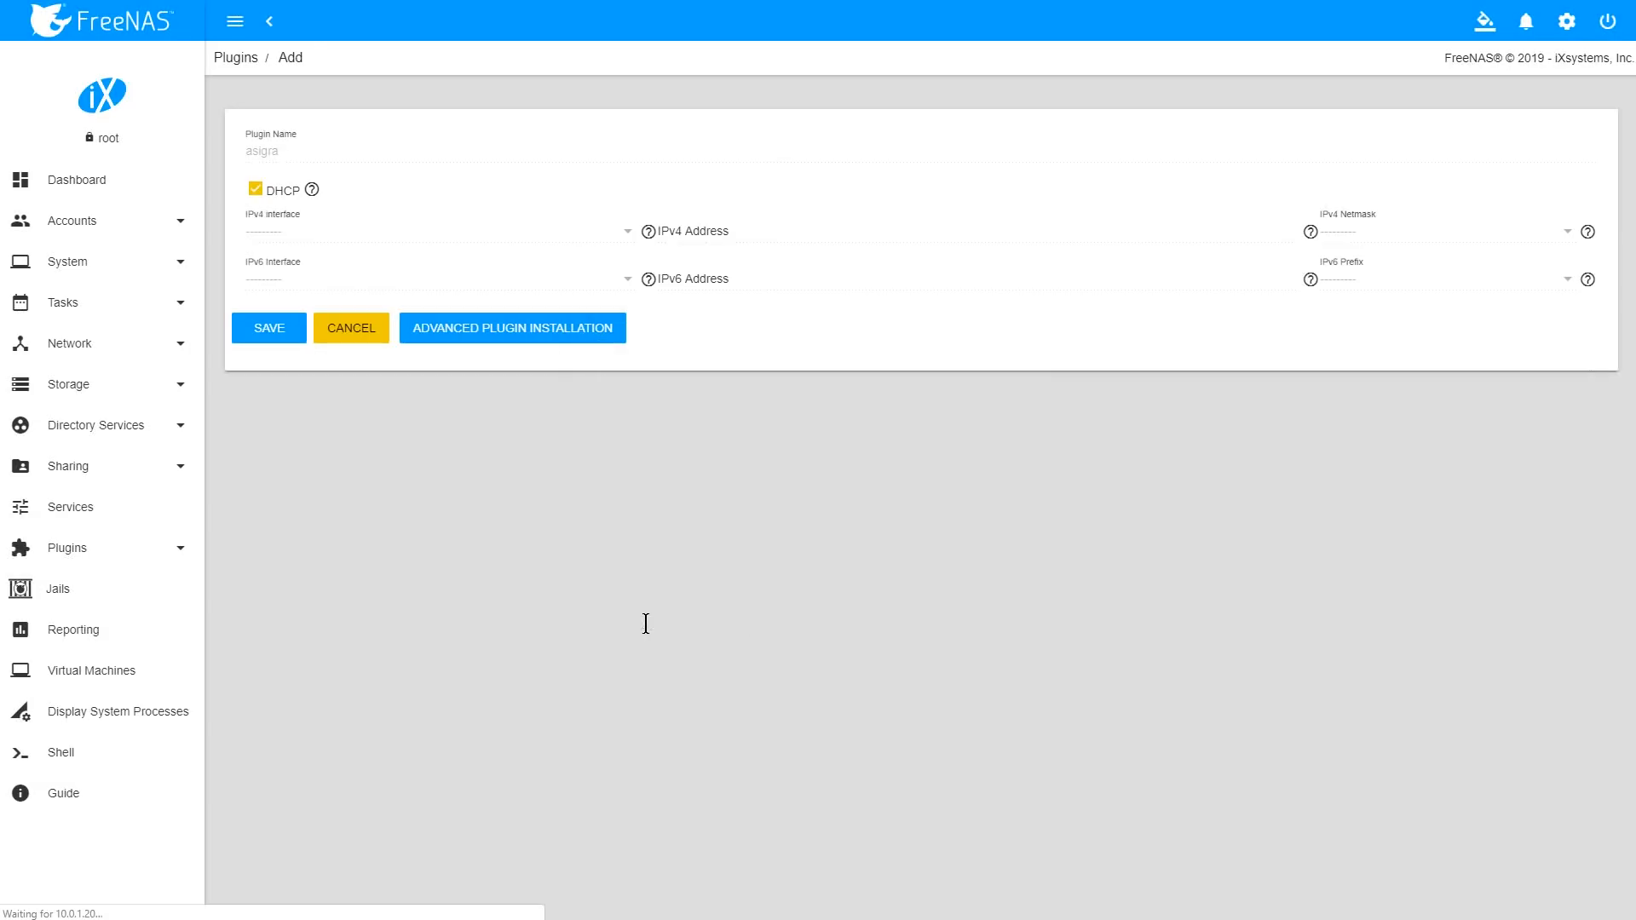
- List installed plugins, select the asigra jail at 10.1.1.100, and reach its Management action
left_click(267, 326)
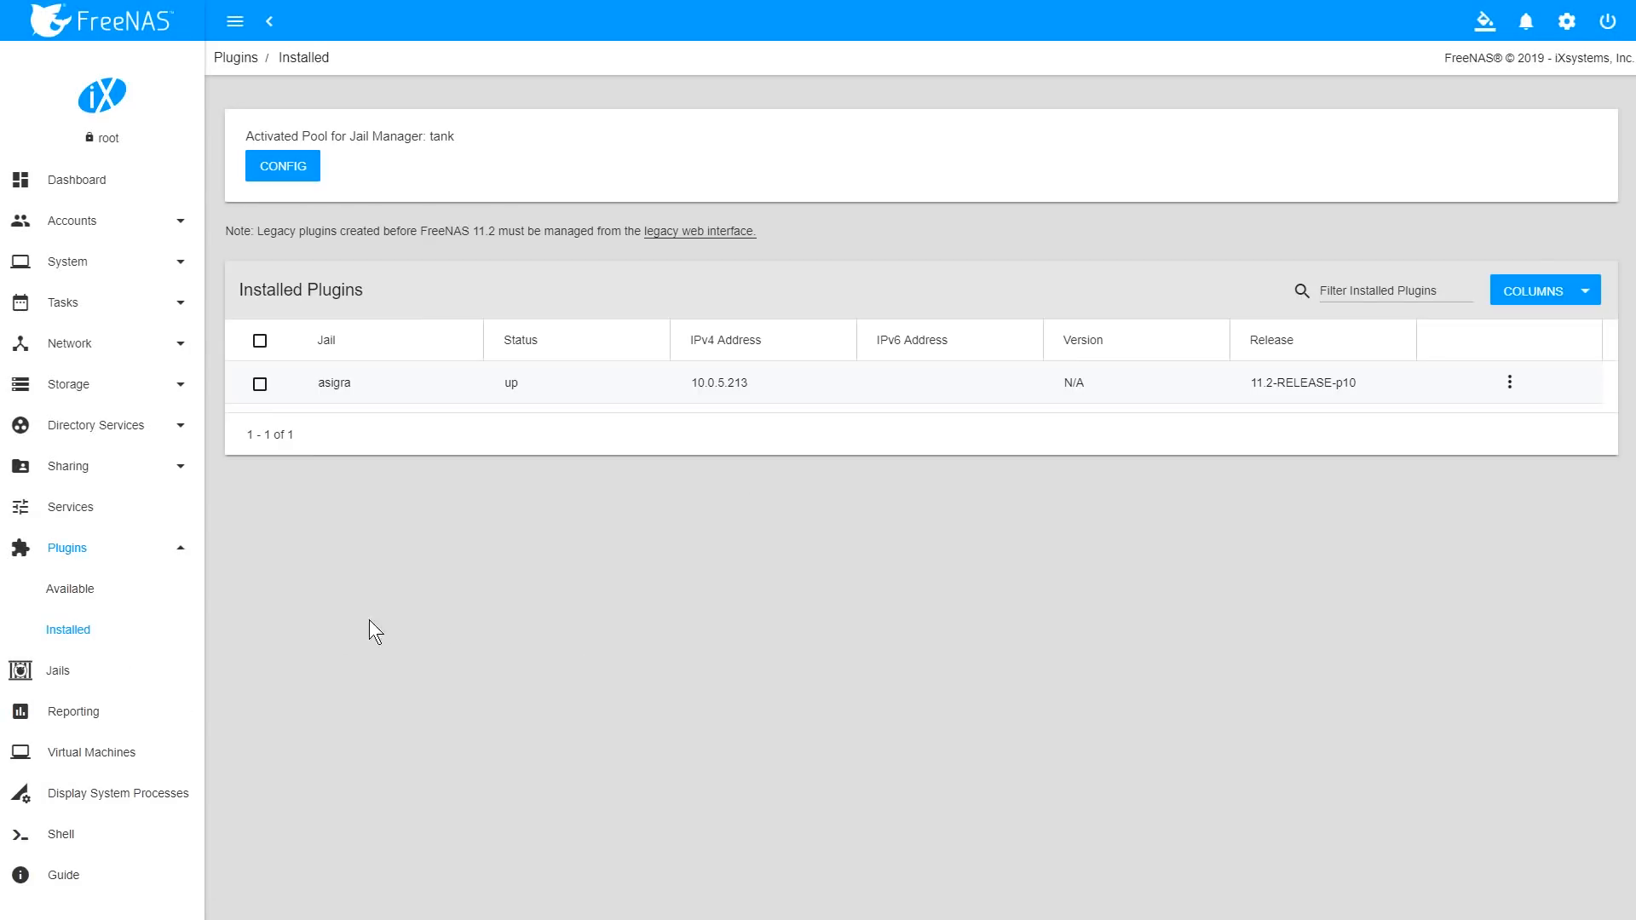
left_click(459, 382)
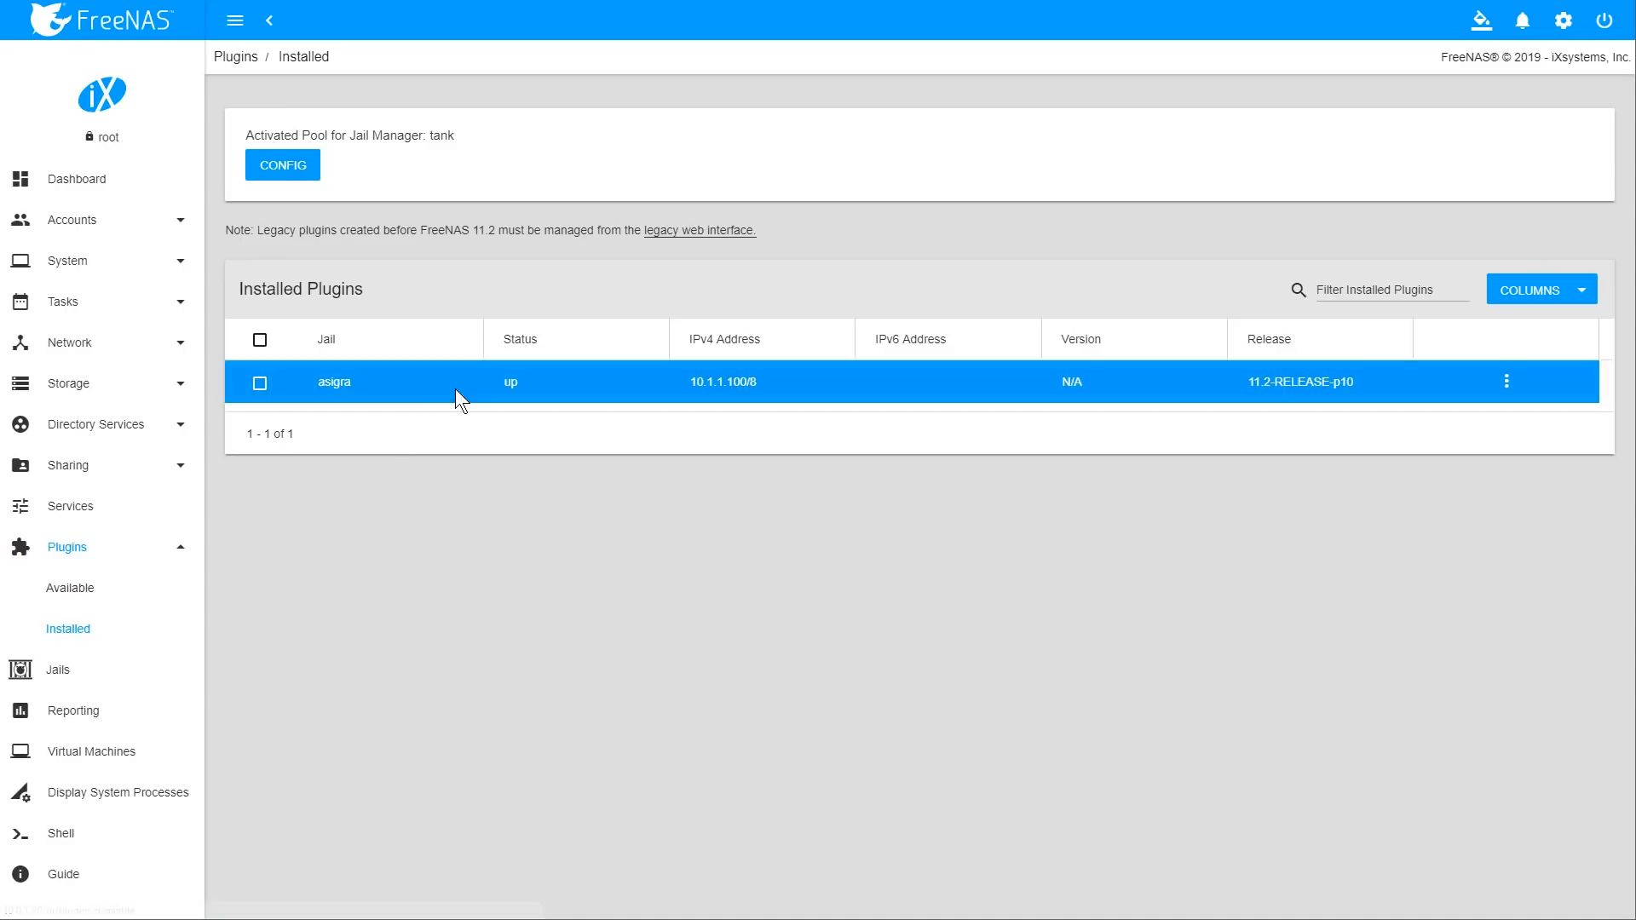
mouse_move(1507, 381)
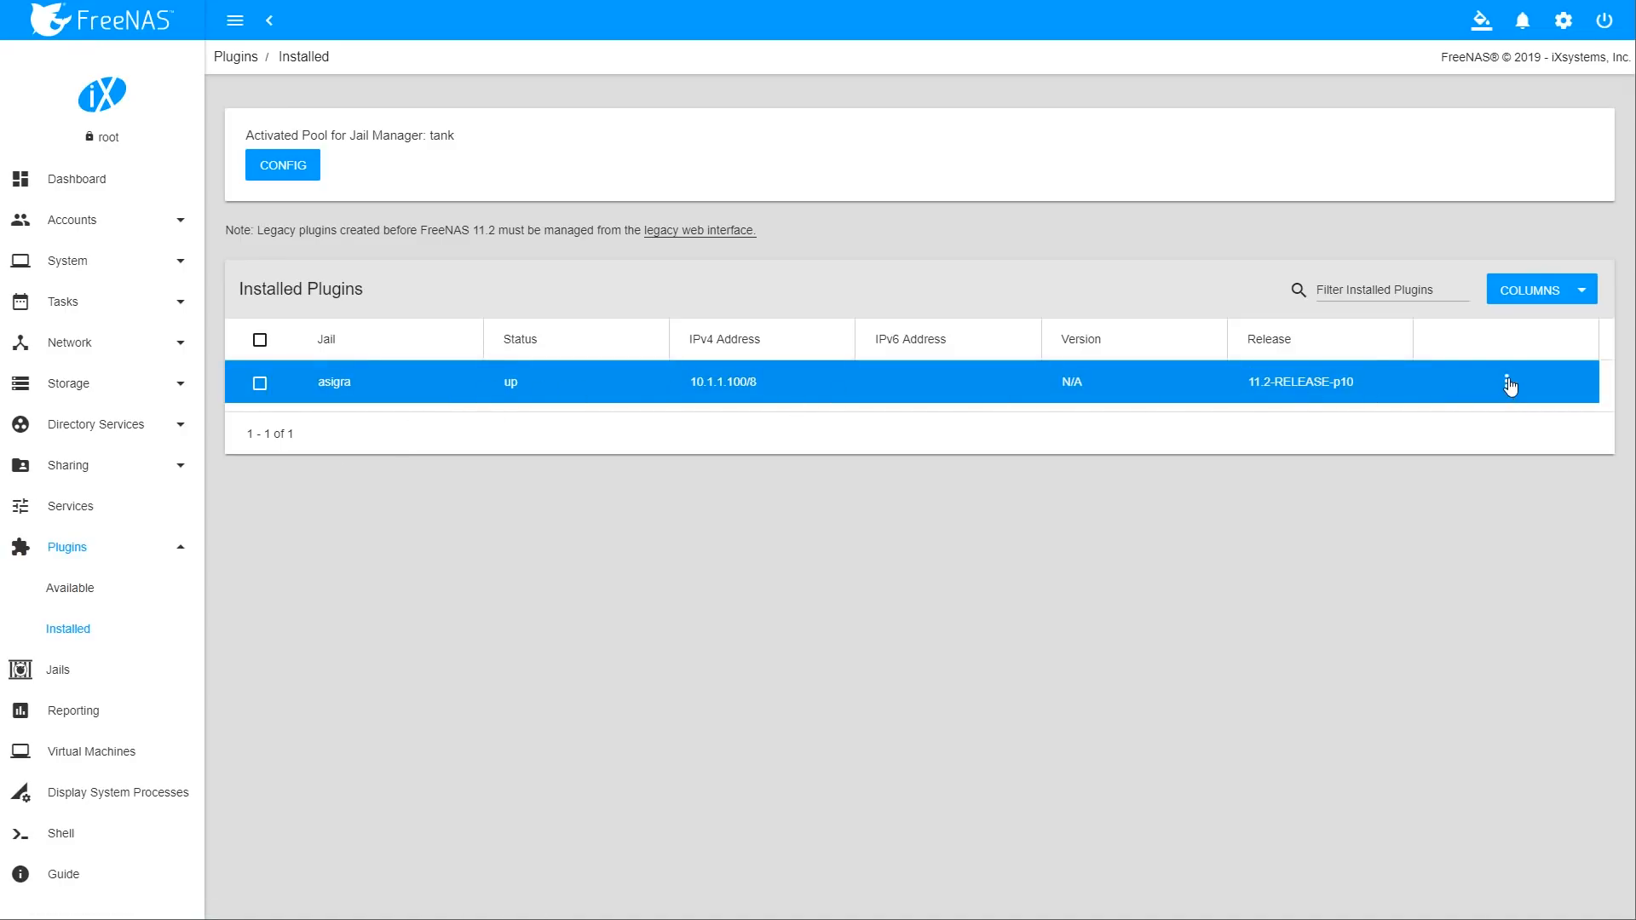
left_click(1509, 382)
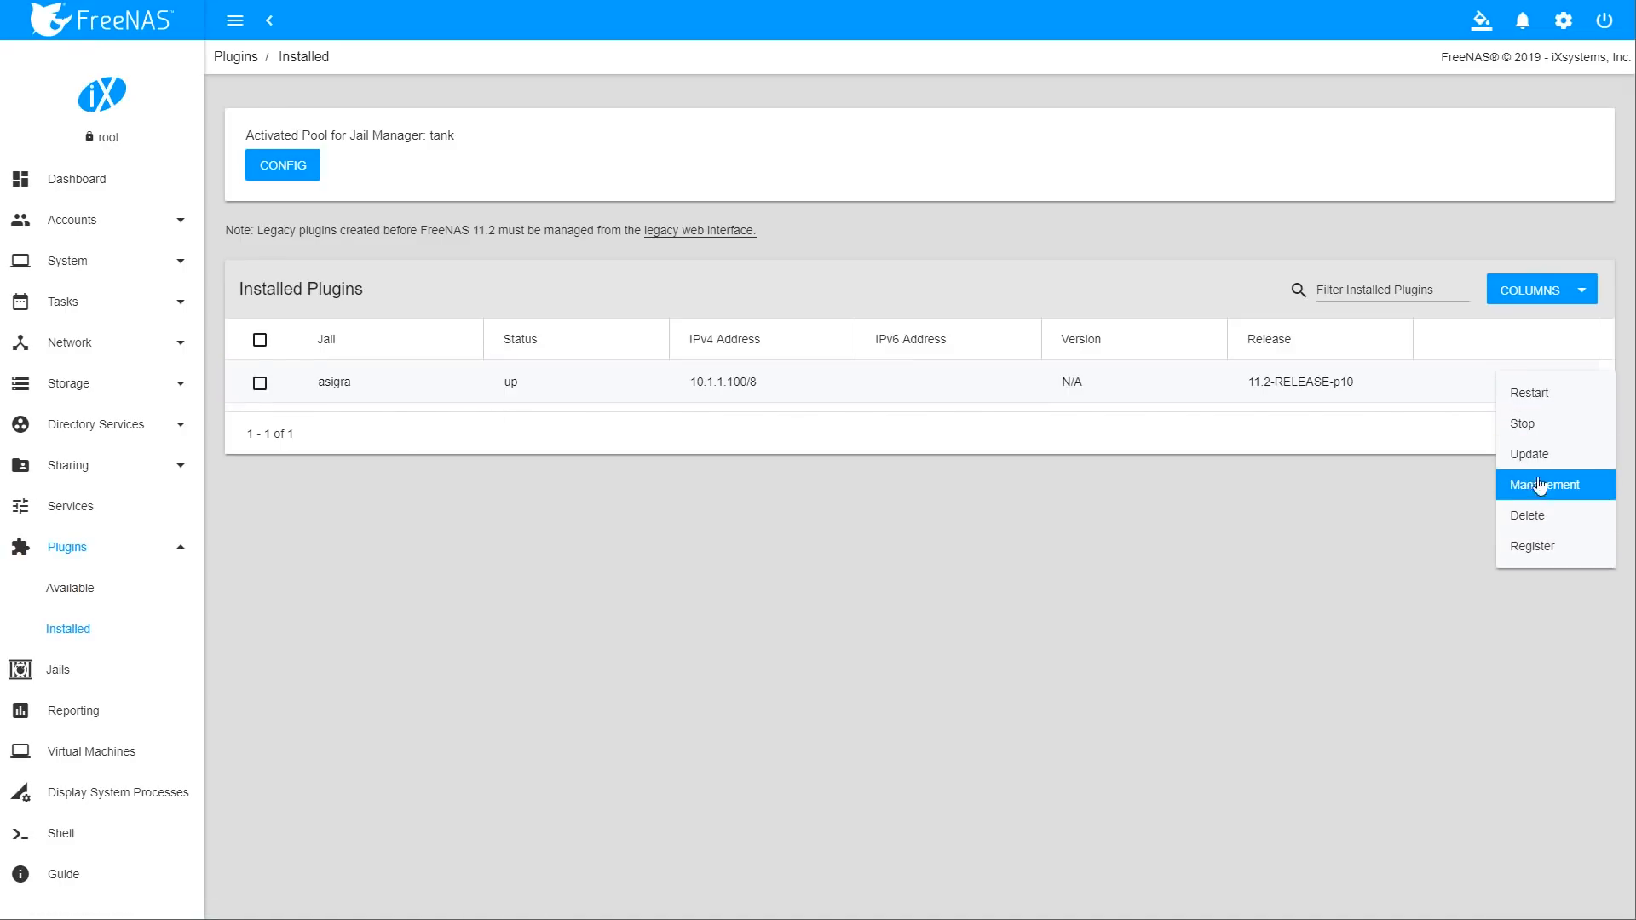
left_click(1551, 484)
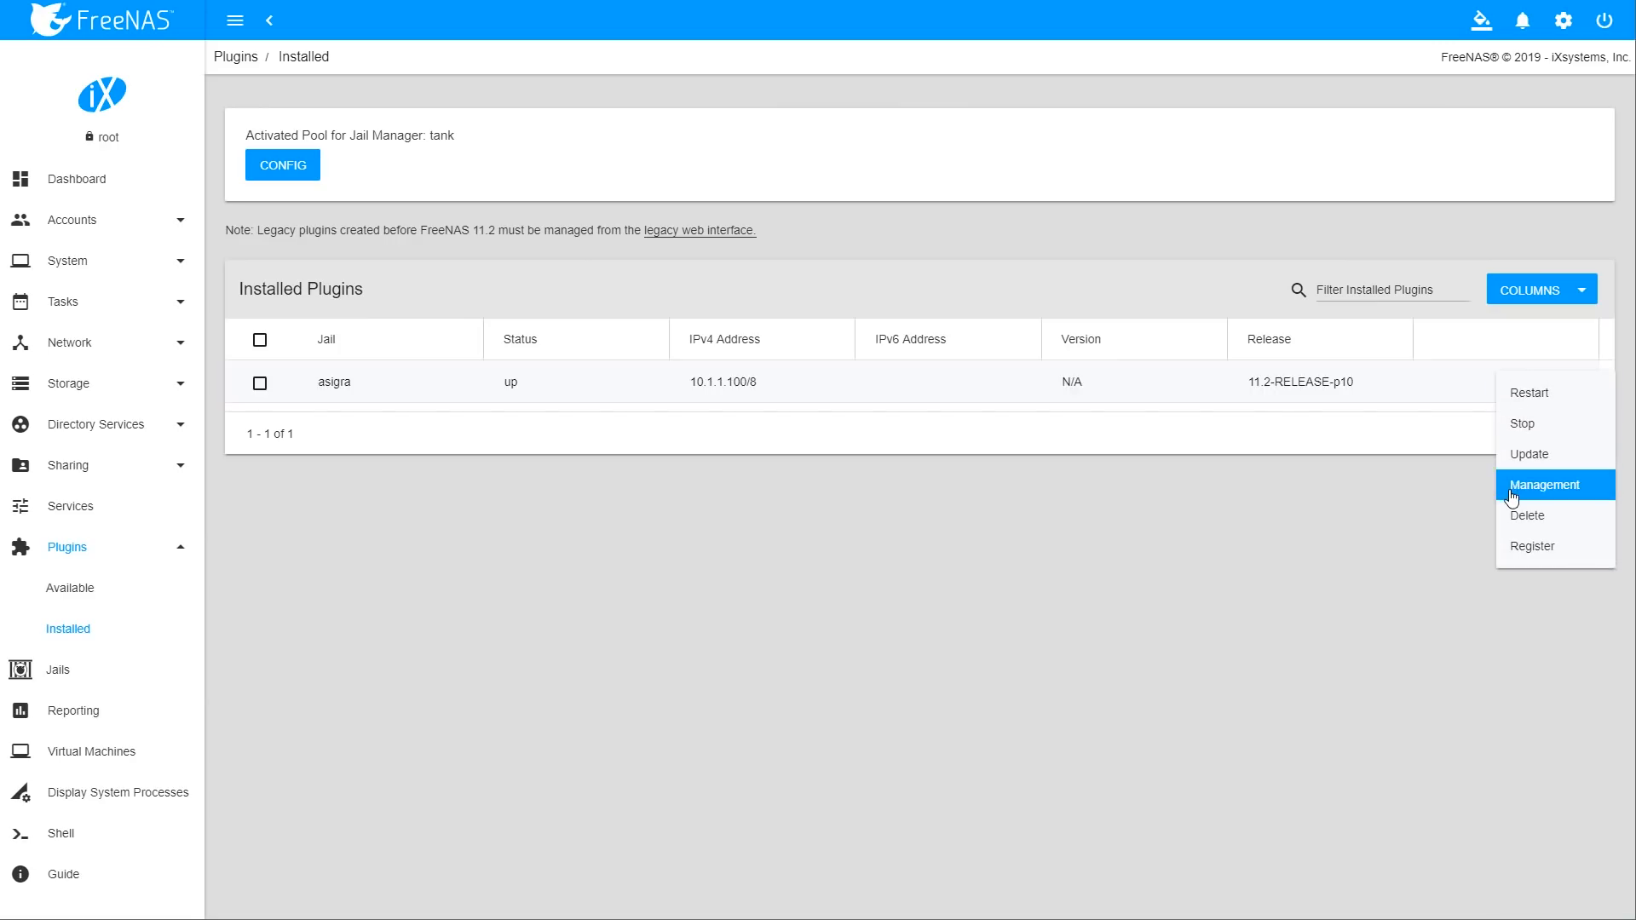
- Start DS-Operator from Management and allow it to run in the Java prompt
left_click(1547, 484)
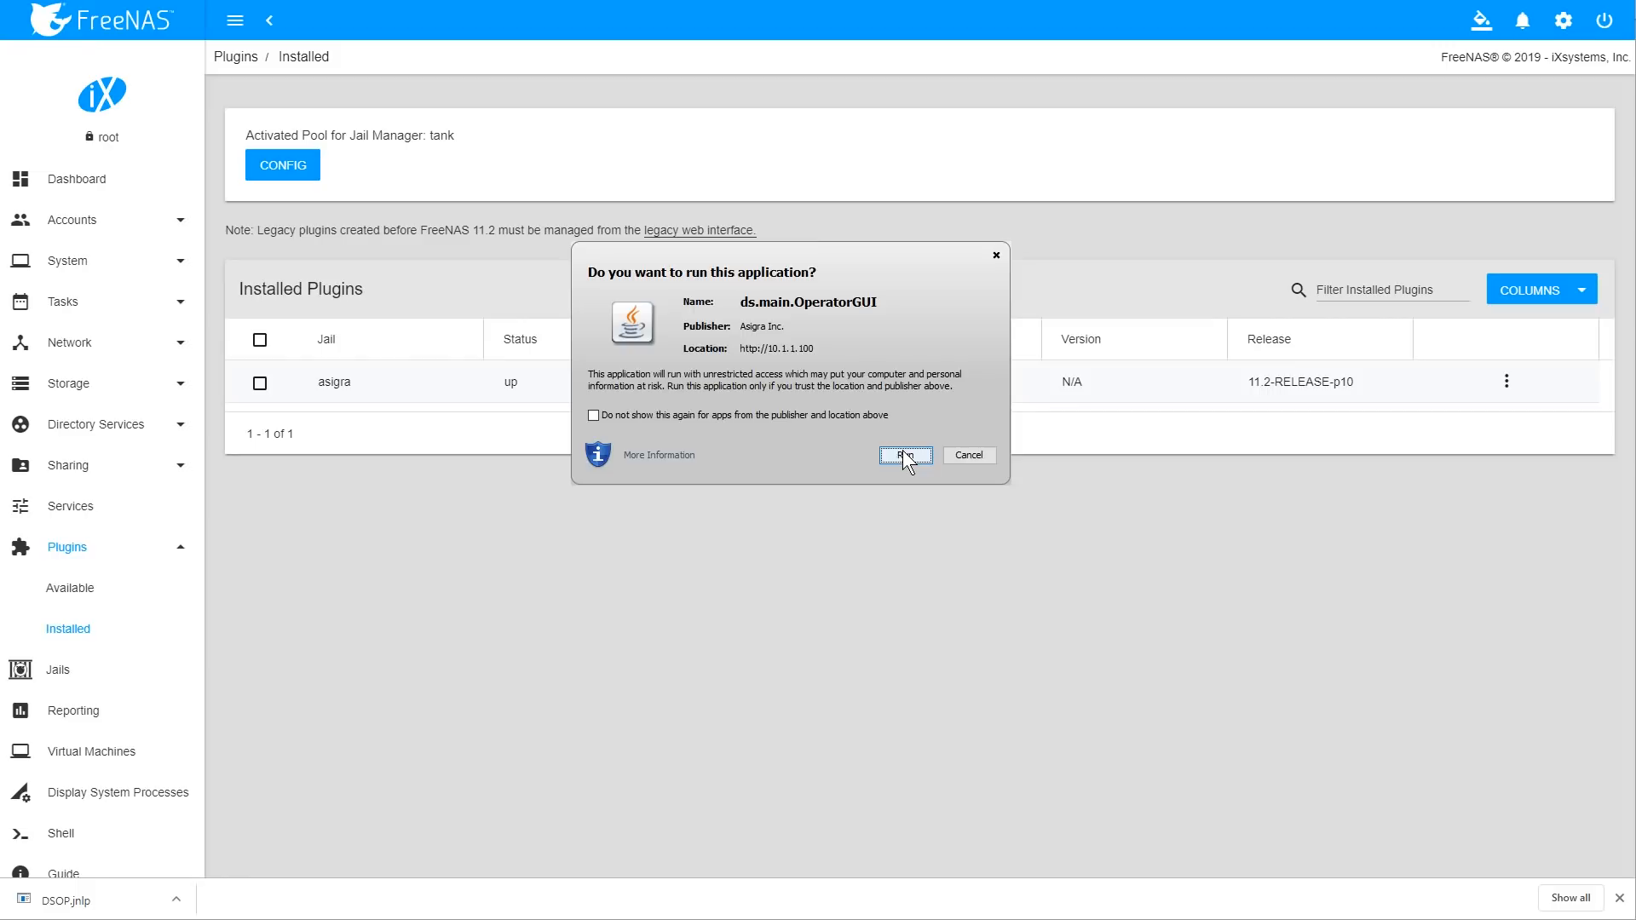
left_click(903, 455)
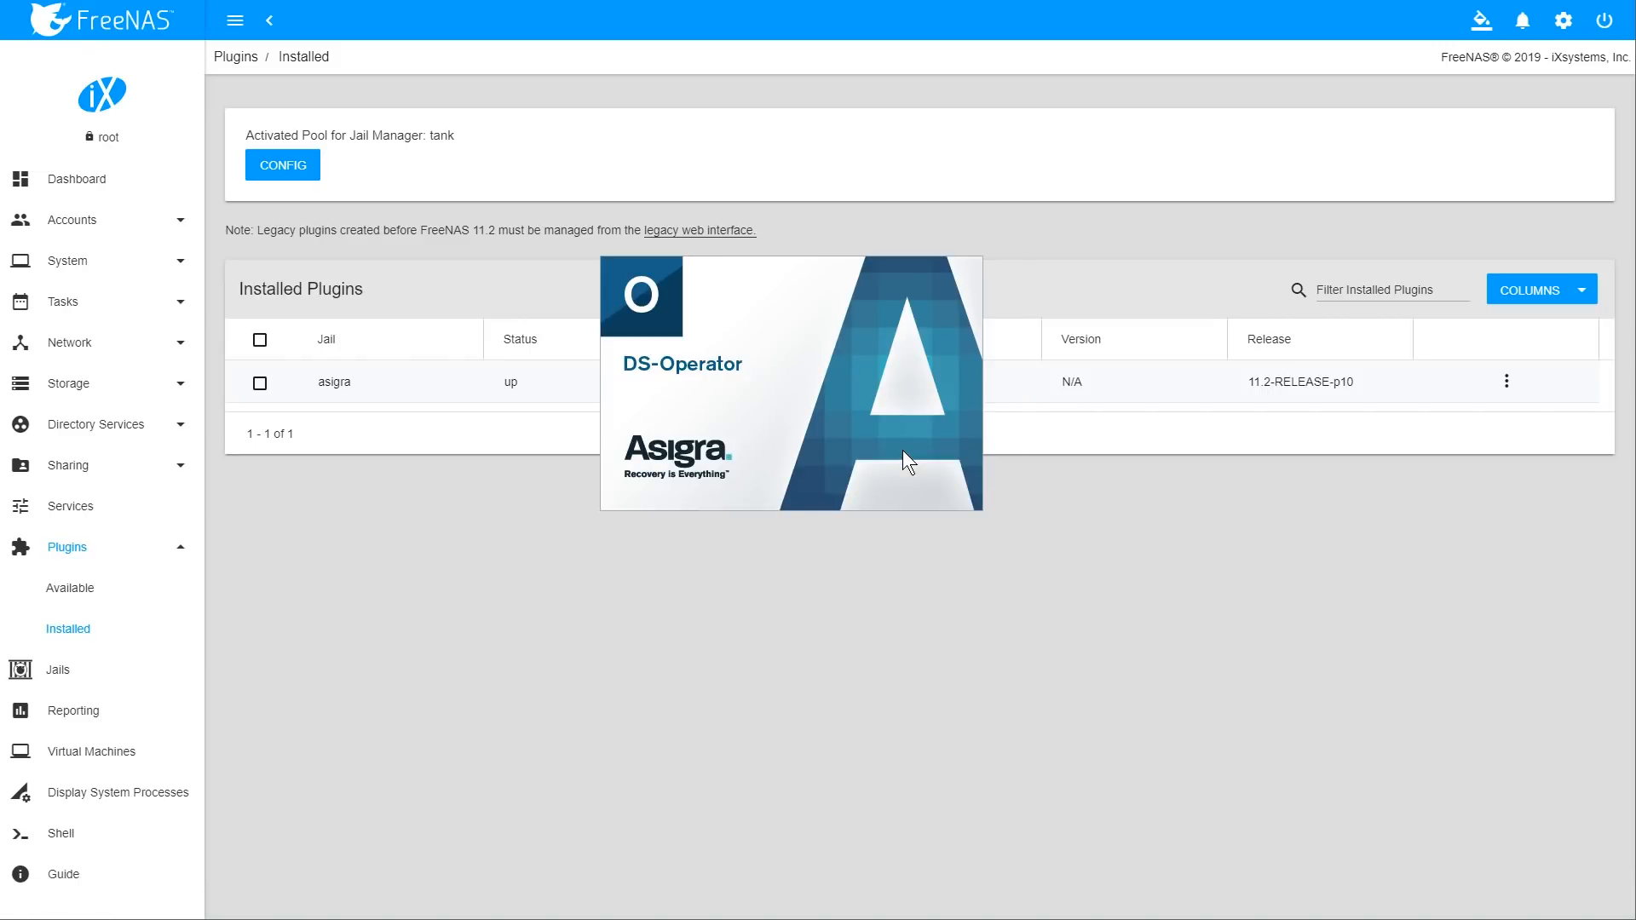